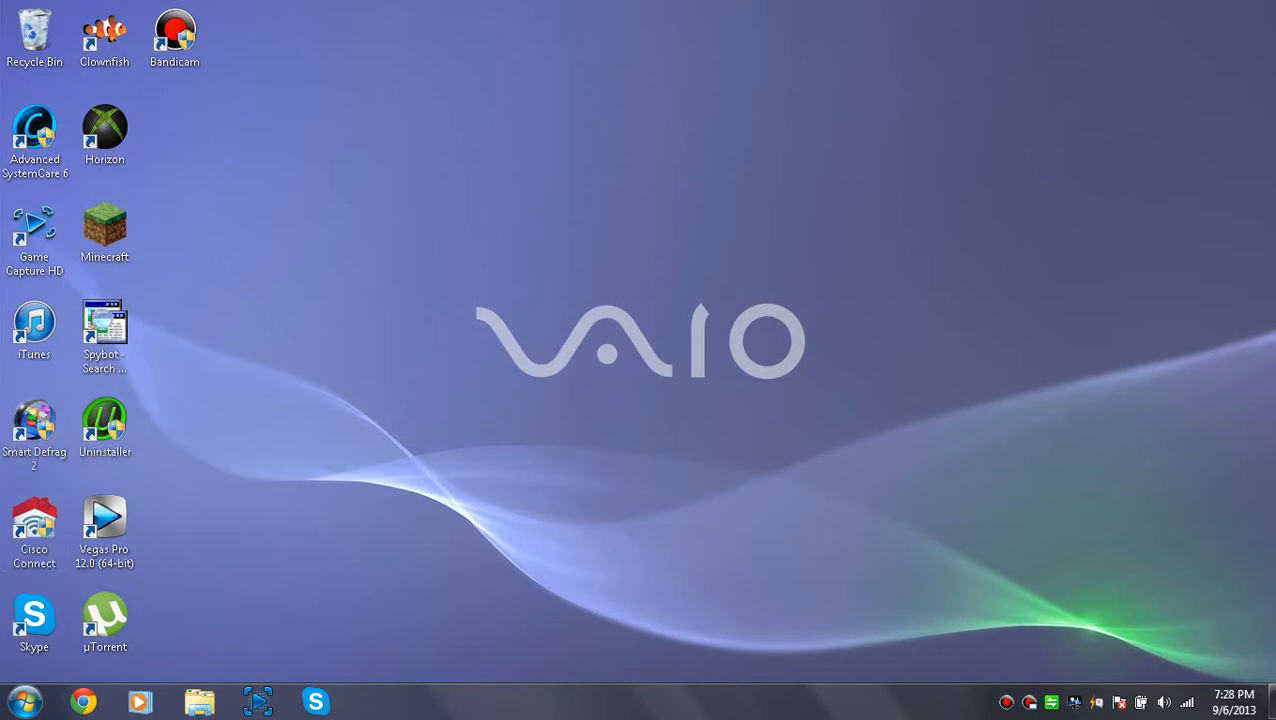
Step: Navigate Chrome to youtube.com/html5 to load the HTML5 trial page
type("youtube.com/html5")
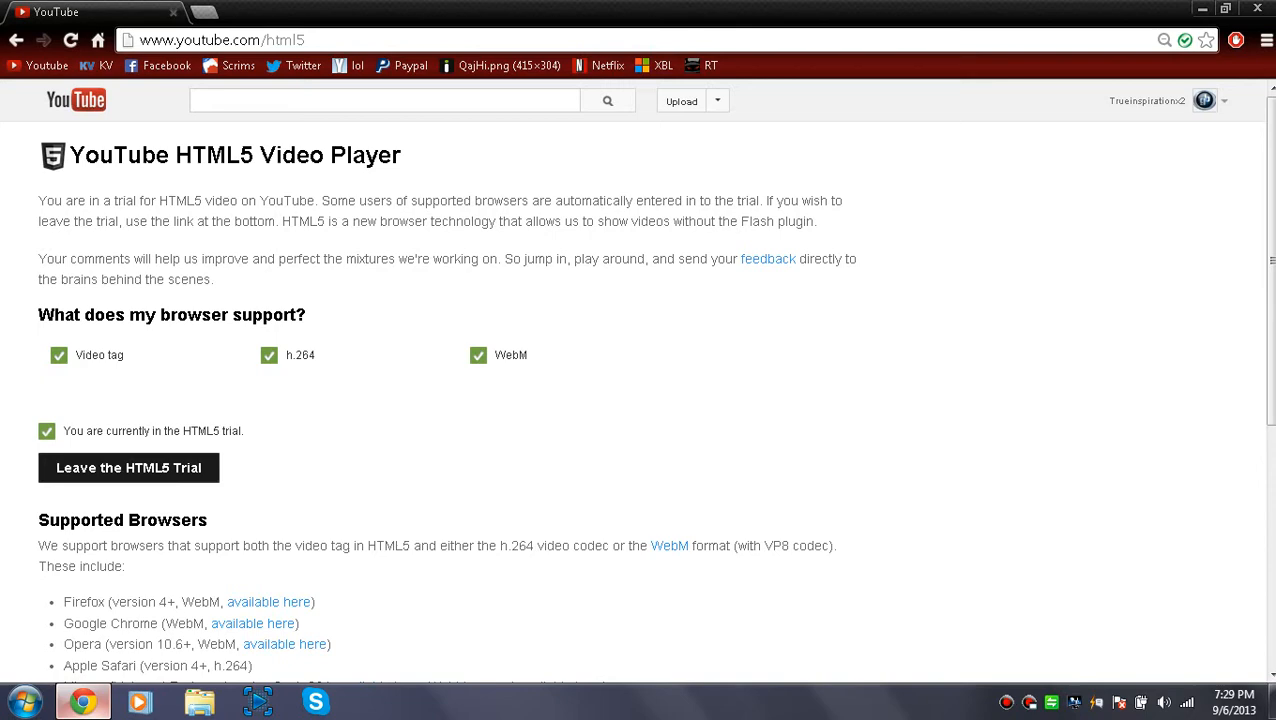
Step: From the YouTube home feed in a new tab, open the Baby Voyage to Vagina Opening video
left_click(128, 468)
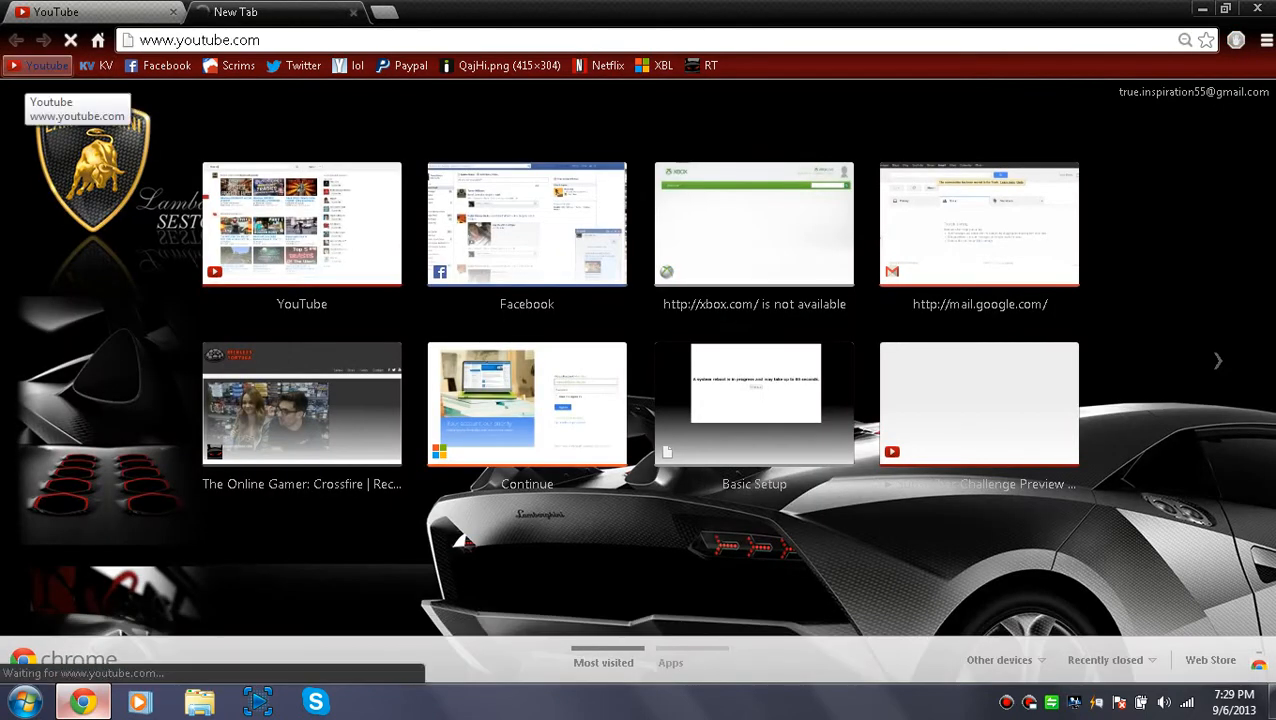
left_click(300, 224)
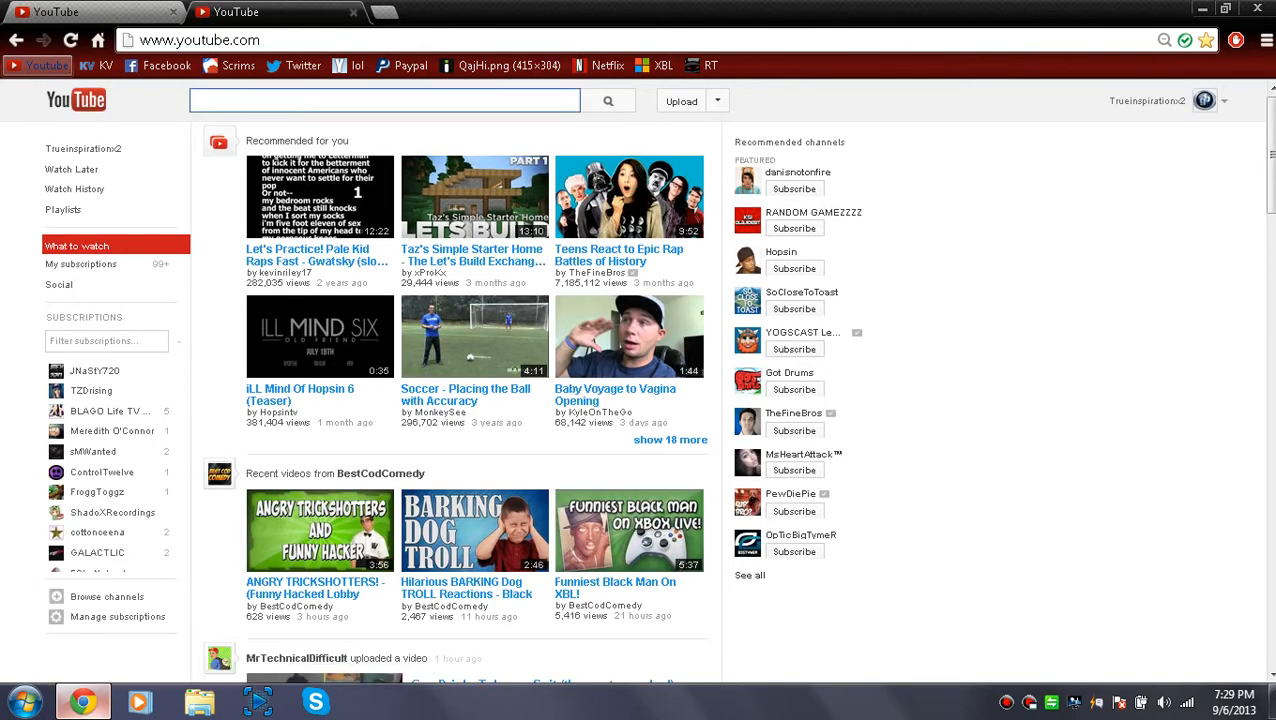
left_click(384, 100)
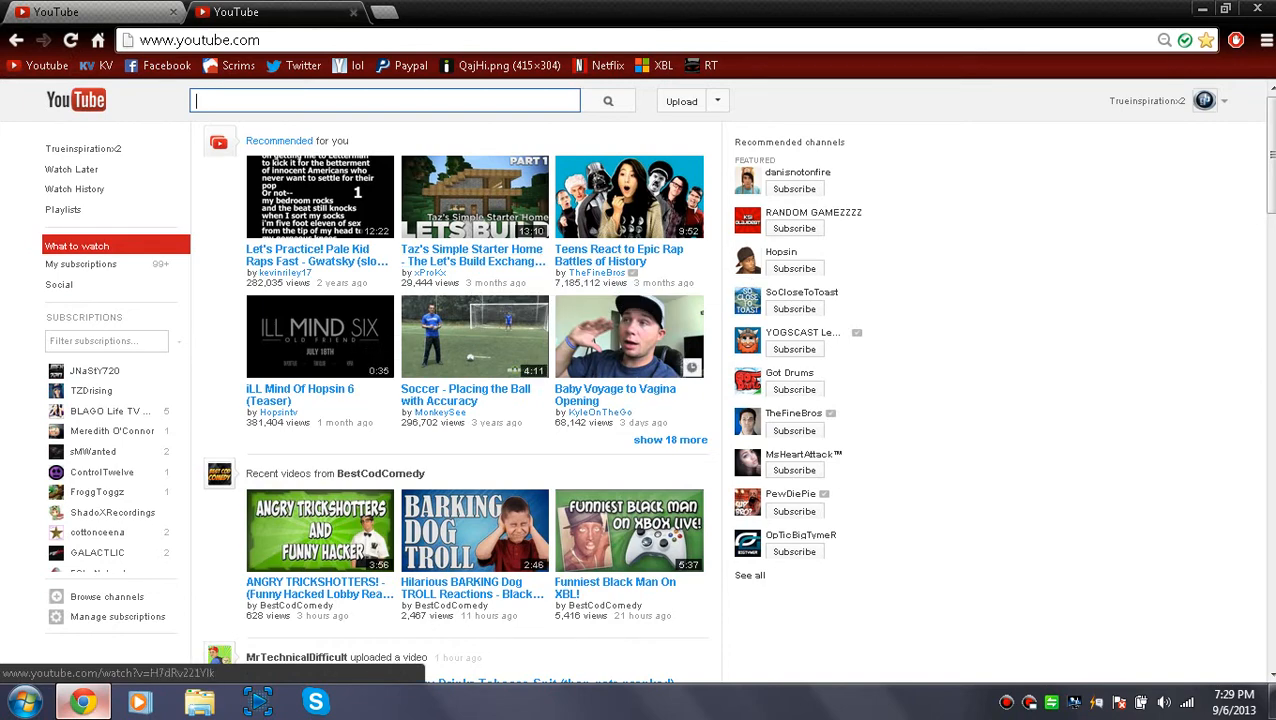
left_click(628, 336)
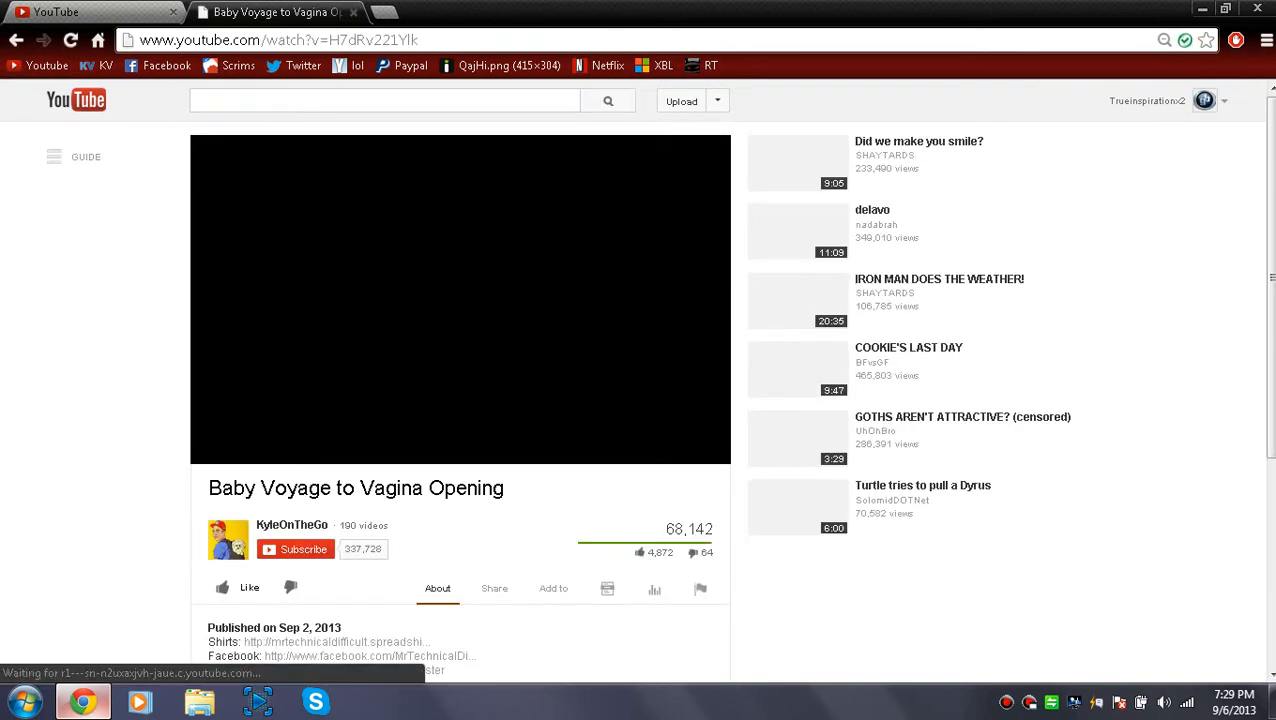
left_click(460, 300)
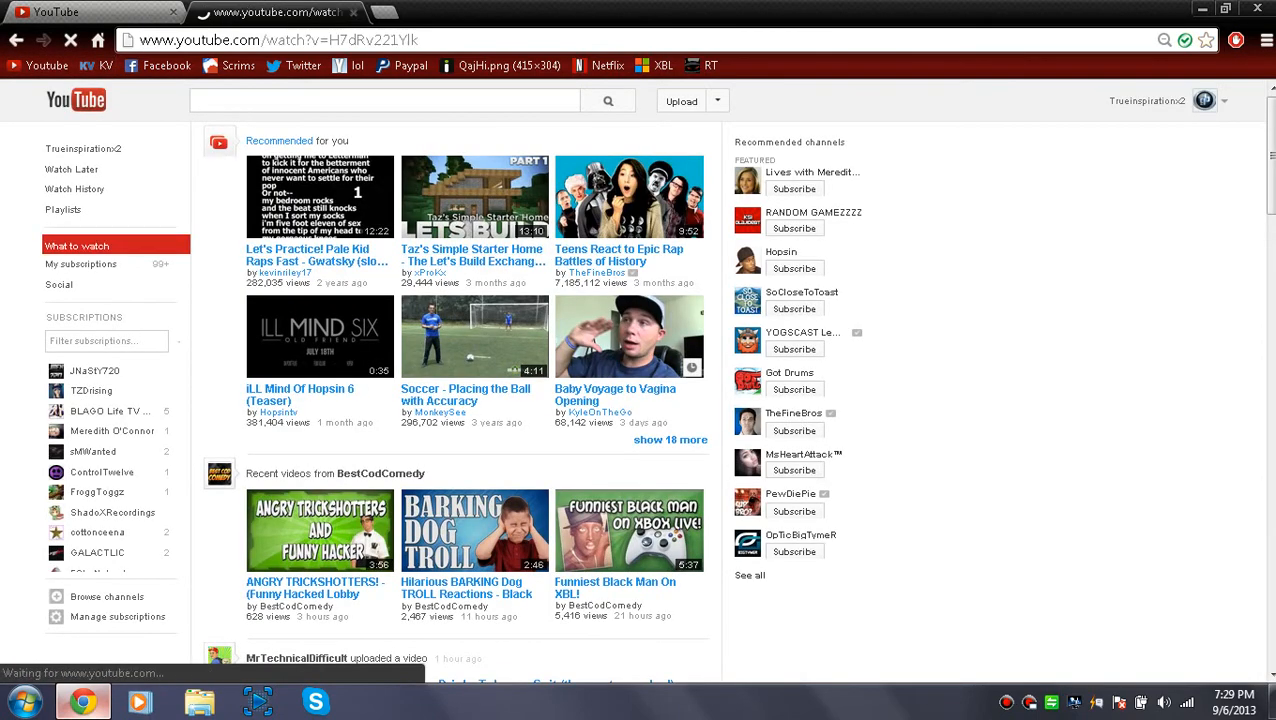
Step: Play Baby Voyage to Vagina Opening in the HTML5 player, then return to the trial page
left_click(628, 336)
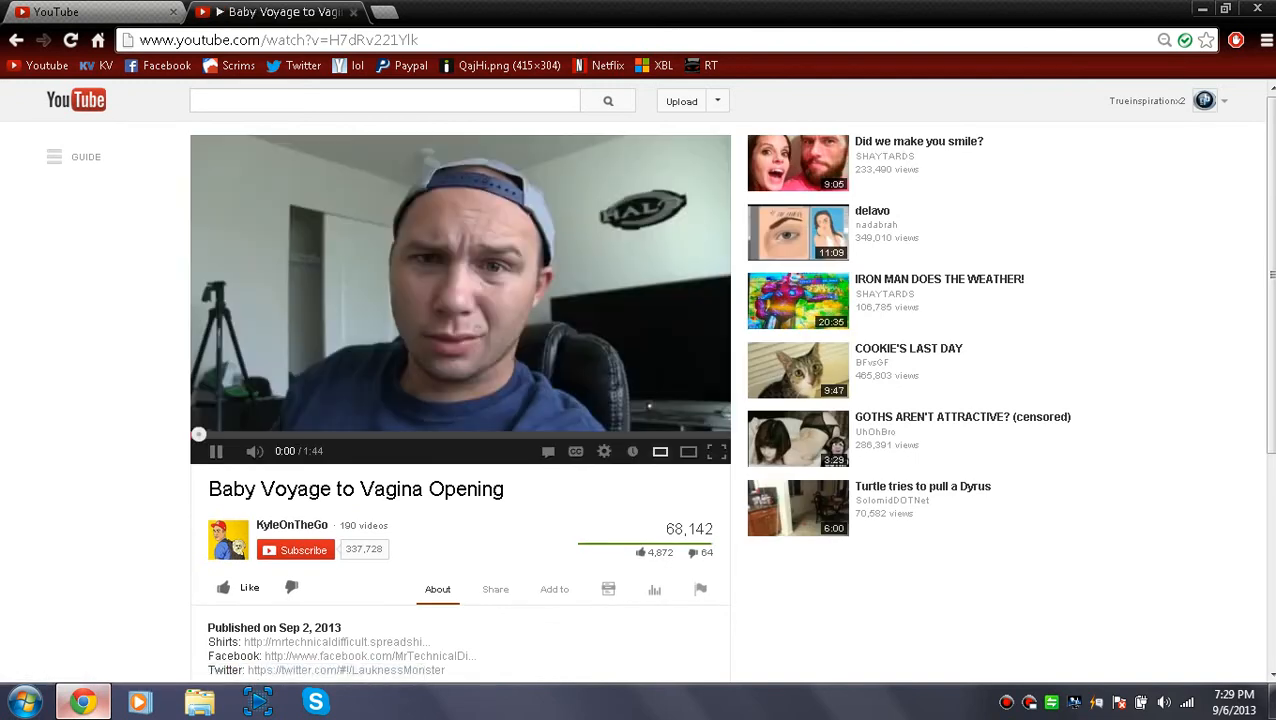
left_click(216, 452)
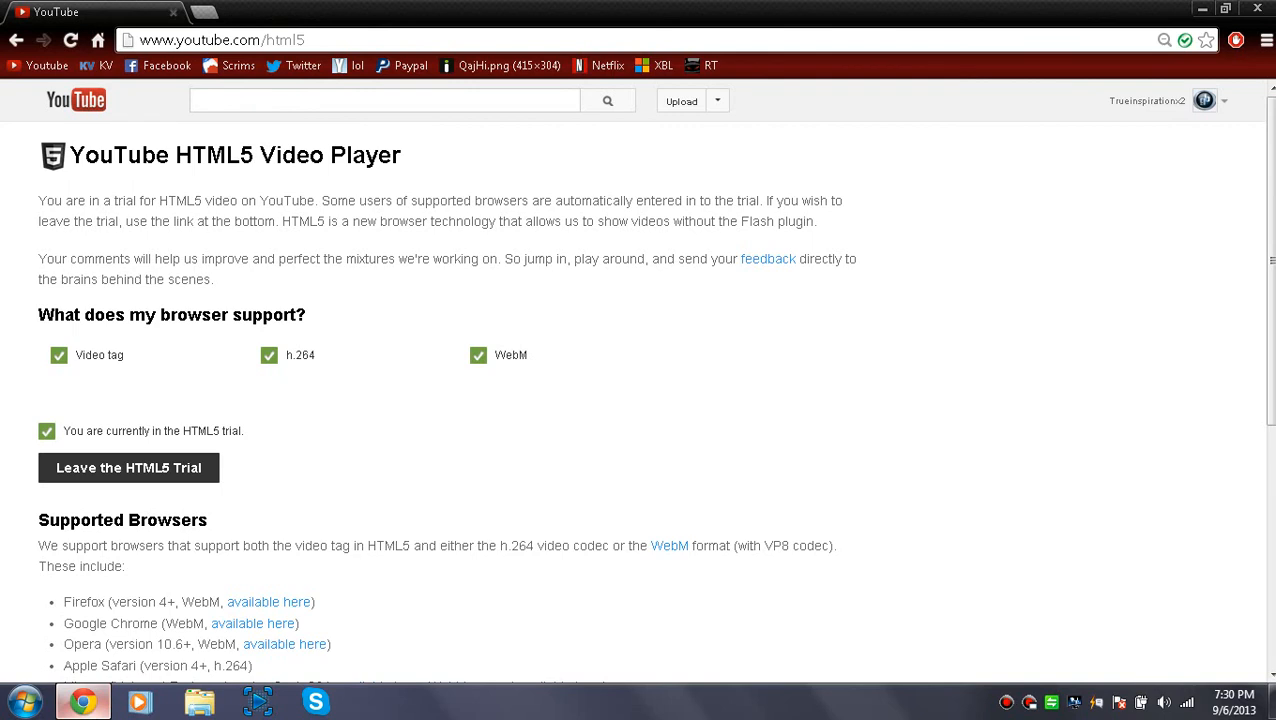
Step: Leave the HTML5 trial page for the Facebook home page via its bookmark
left_click(166, 64)
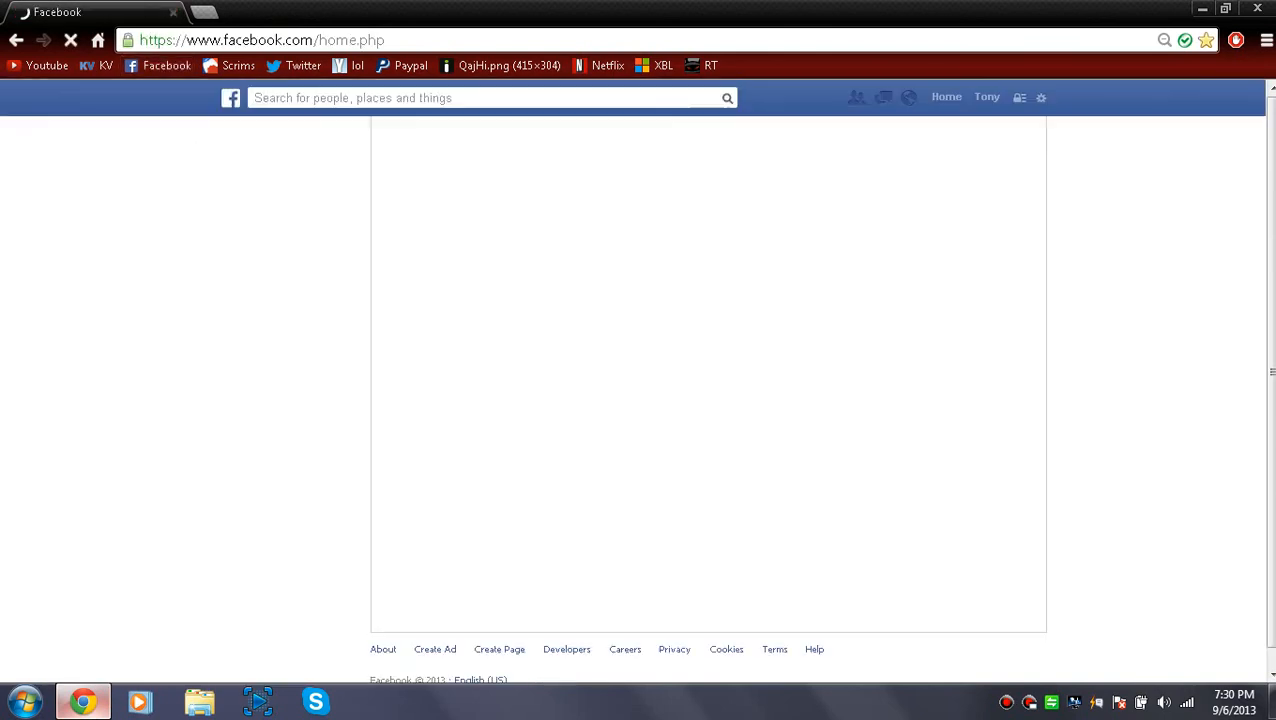